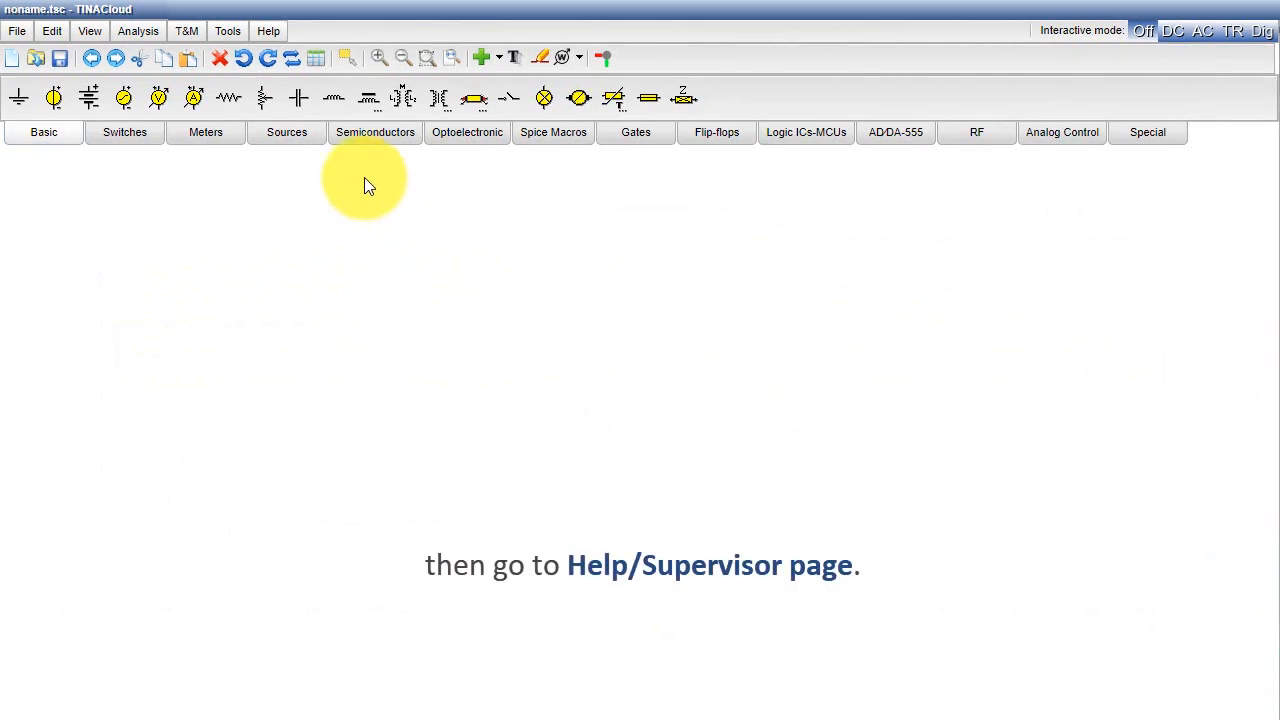
# Open the Supervisor page from the Help menu
pyautogui.click(268, 30)
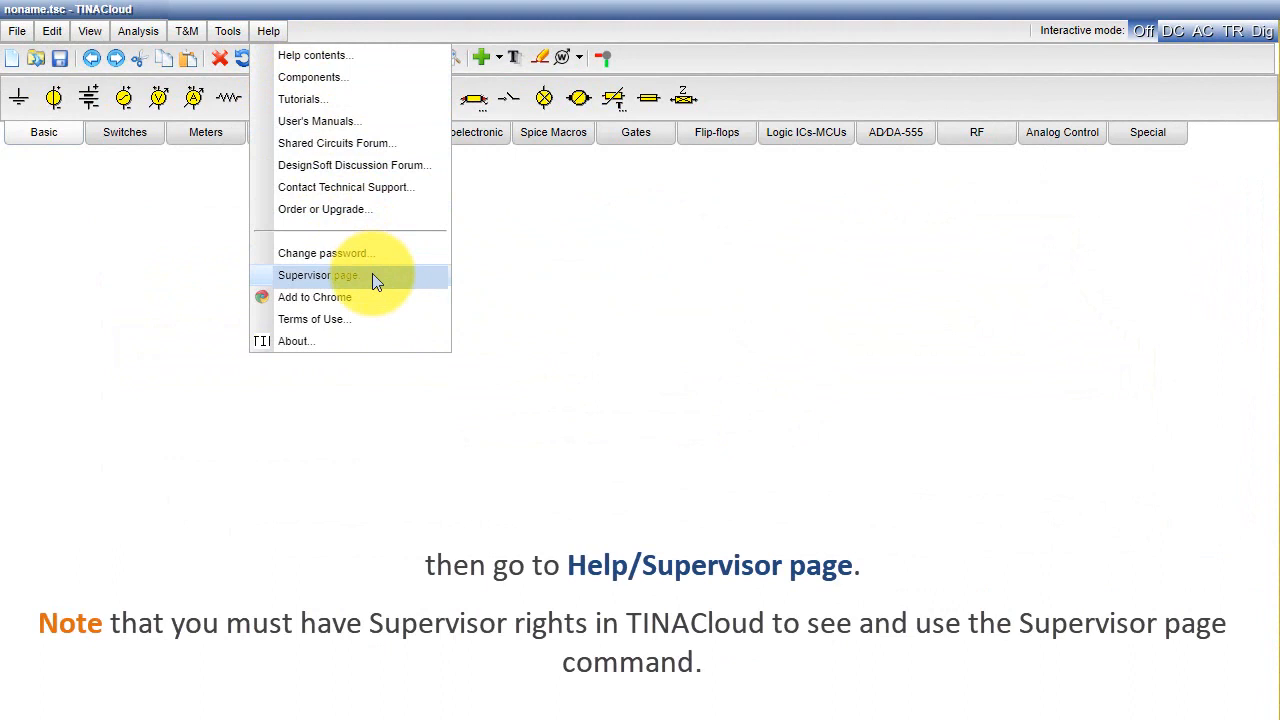
pyautogui.click(316, 276)
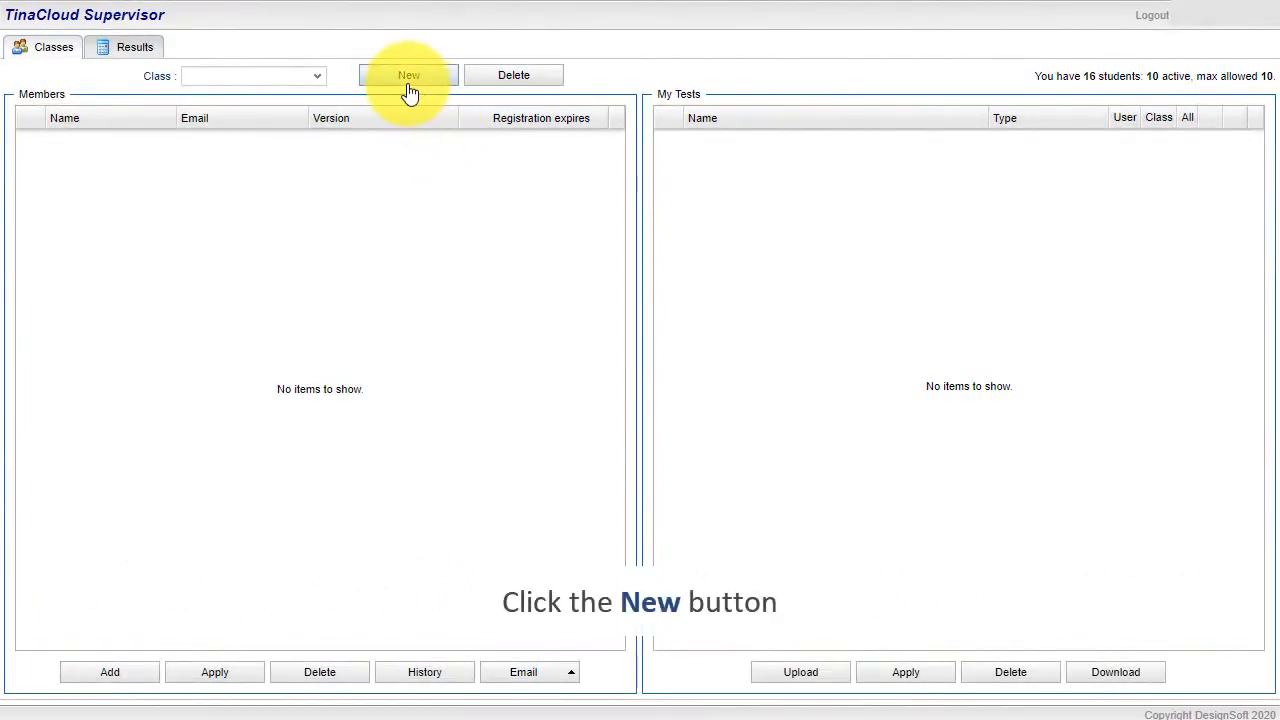
# Create a new class named 'test class'
pyautogui.click(408, 76)
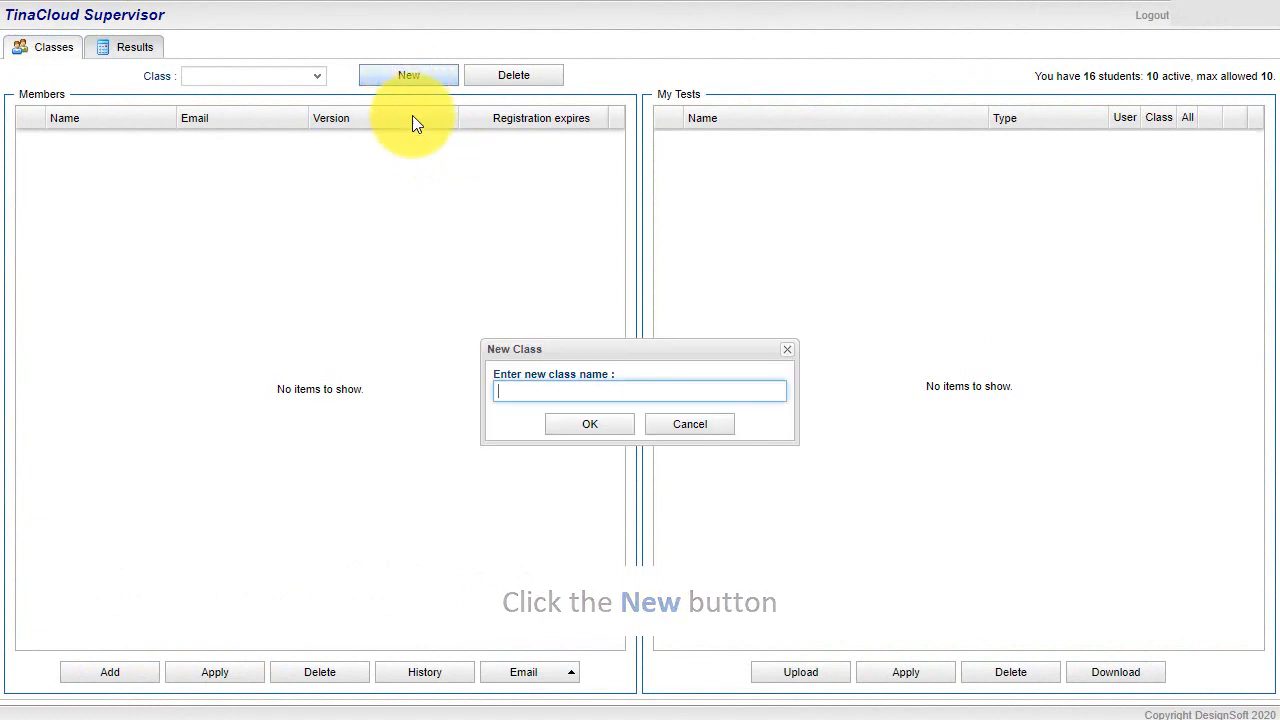
pyautogui.write('test')
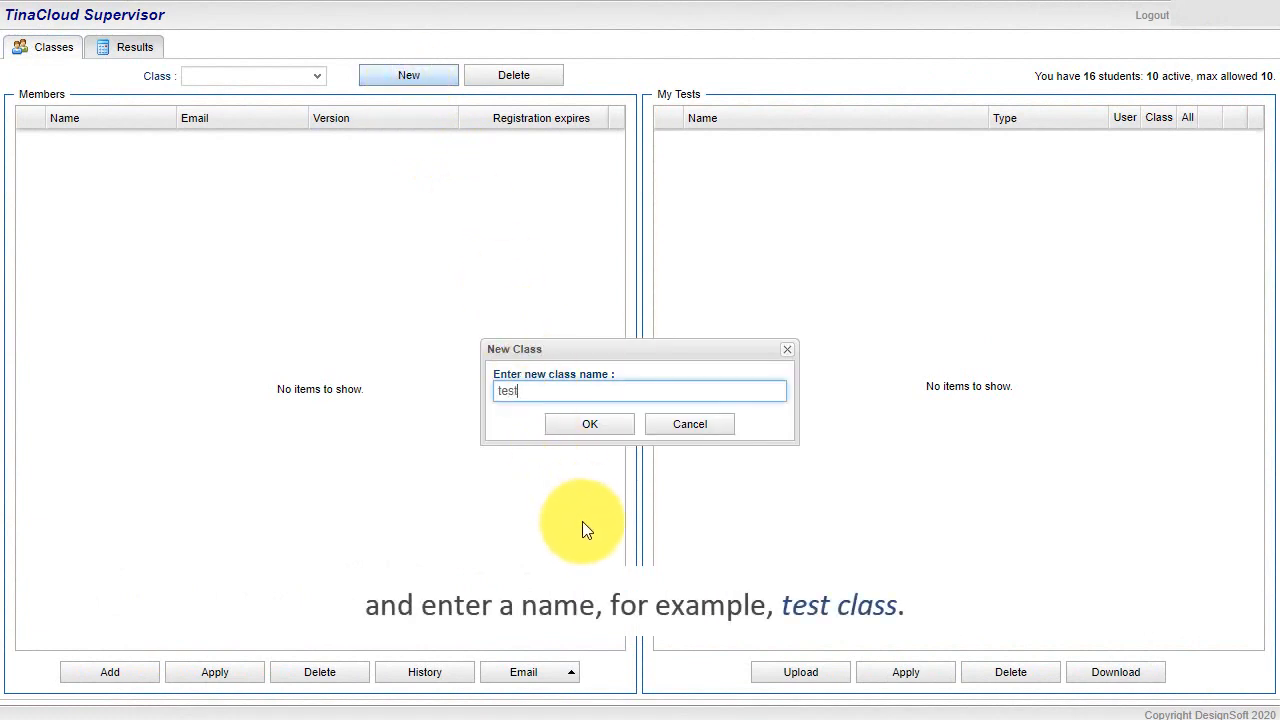
pyautogui.write('class')
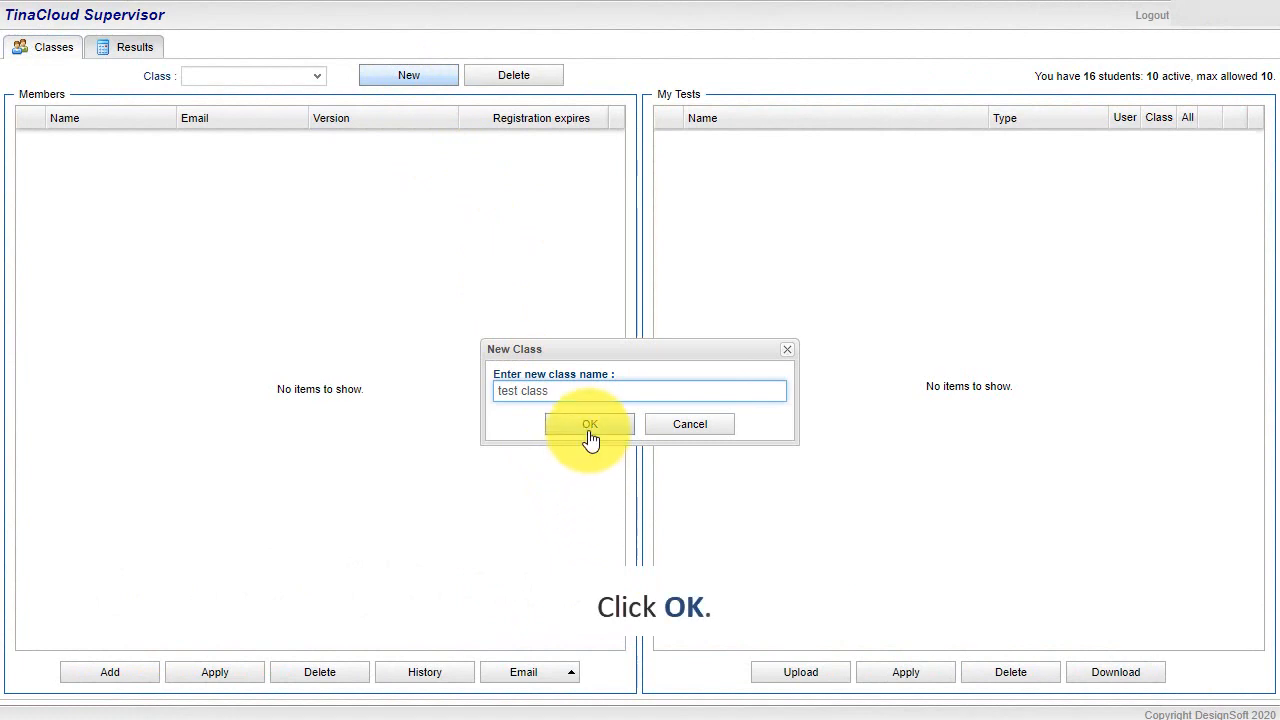
pyautogui.click(590, 424)
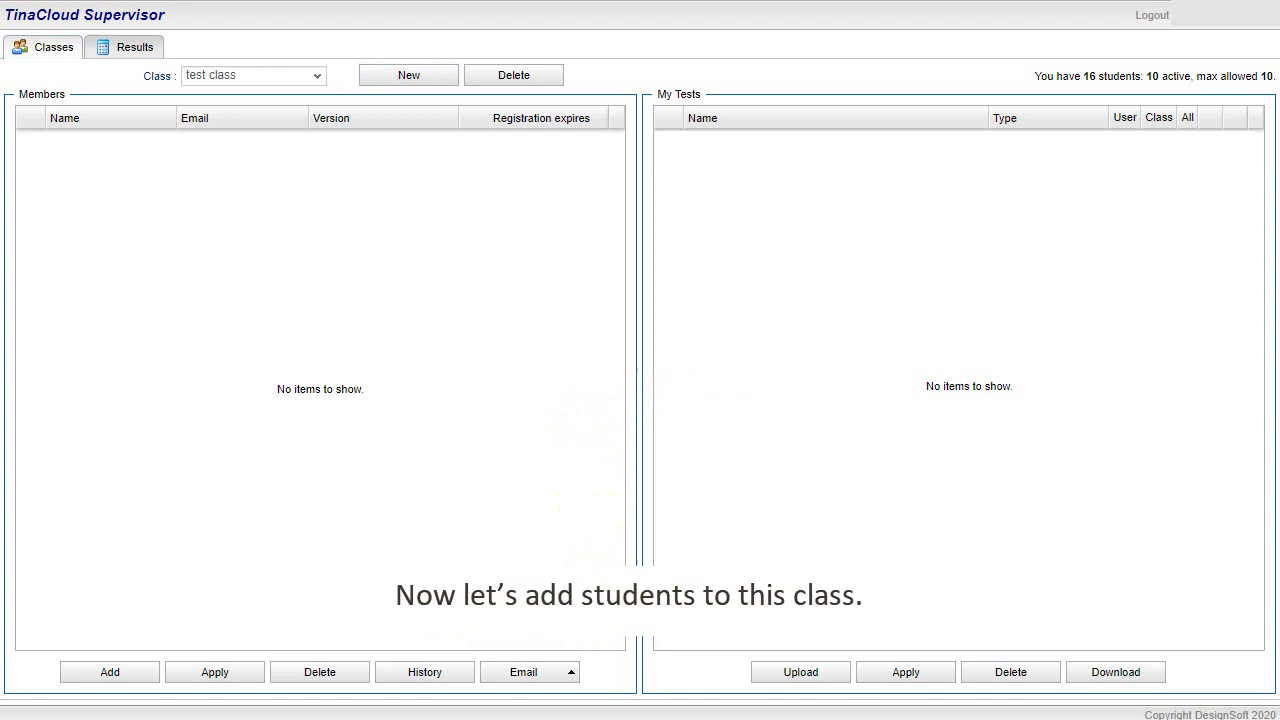
pyautogui.moveTo(110, 672)
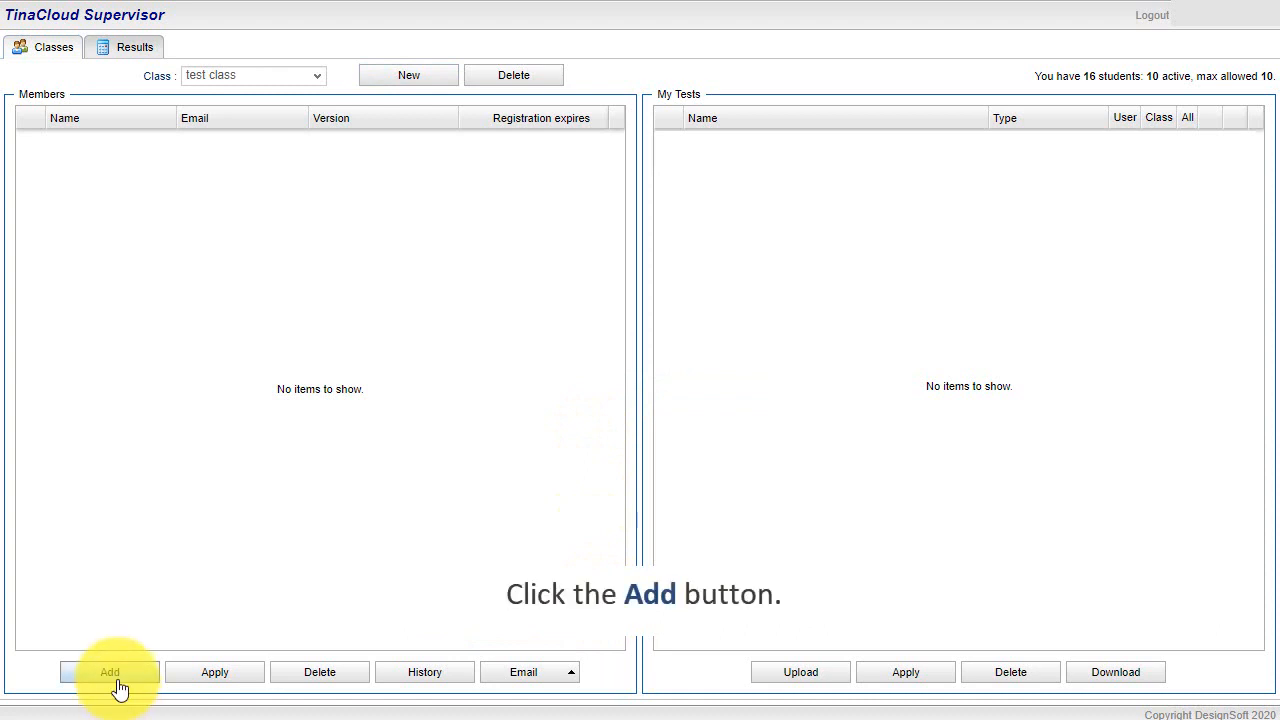
# Add student1, student2 and student3 at iname.edu as members with registration expiring 2020-12-07
pyautogui.click(108, 672)
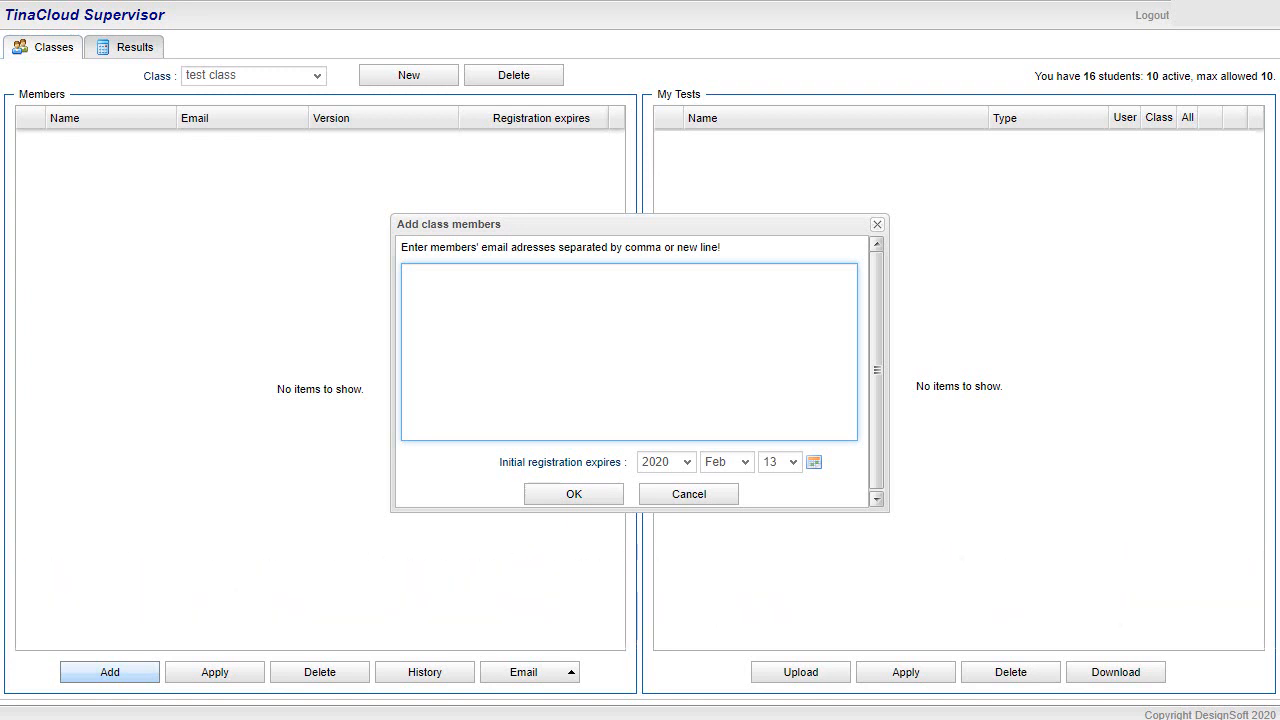
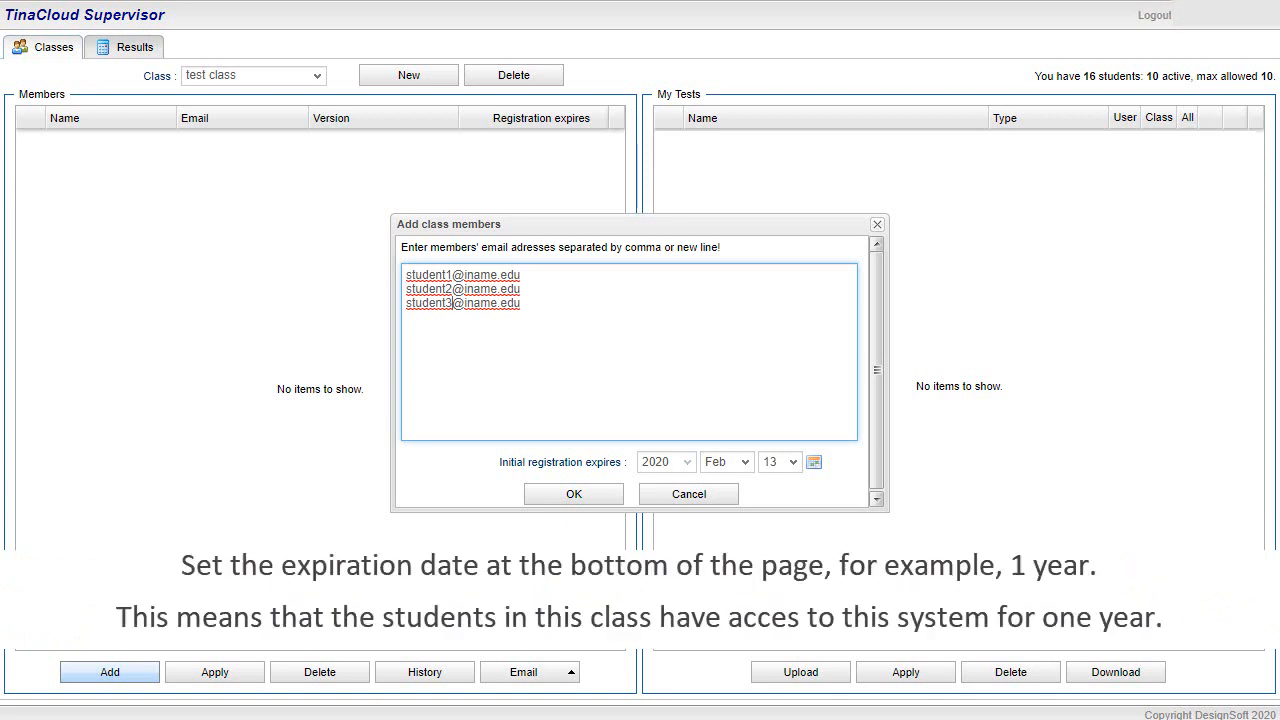
pyautogui.click(688, 460)
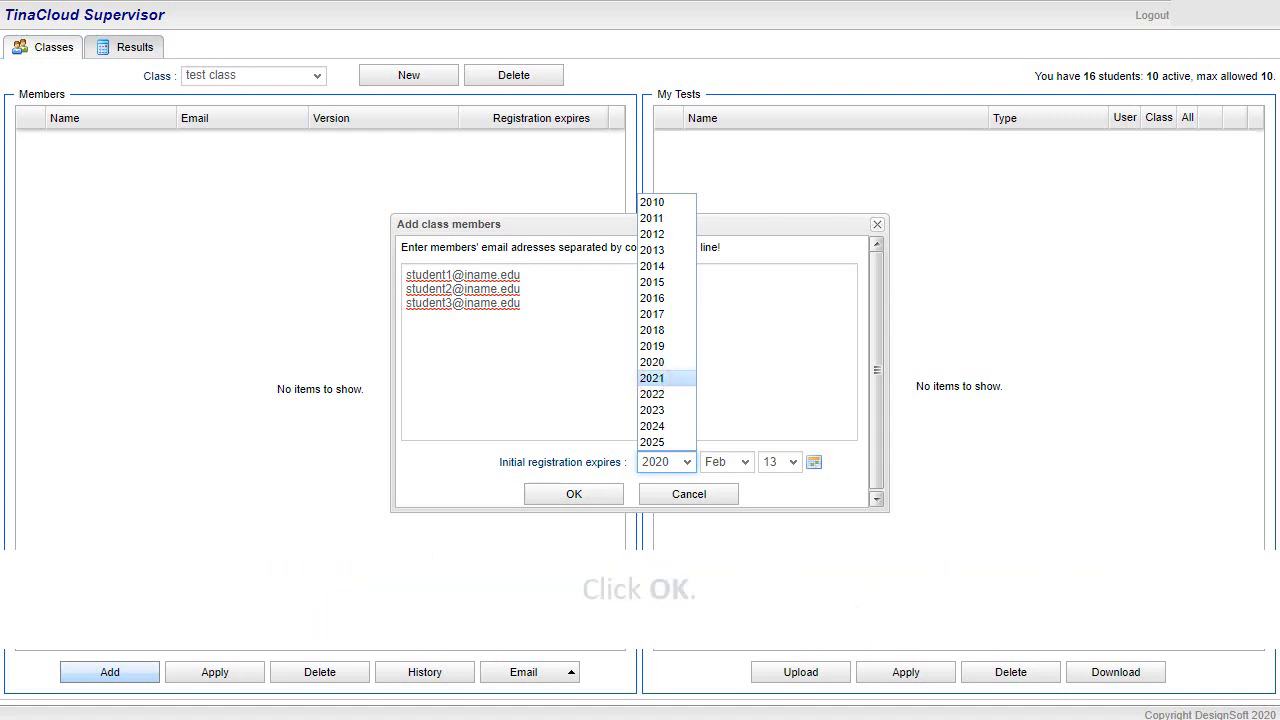
pyautogui.click(572, 492)
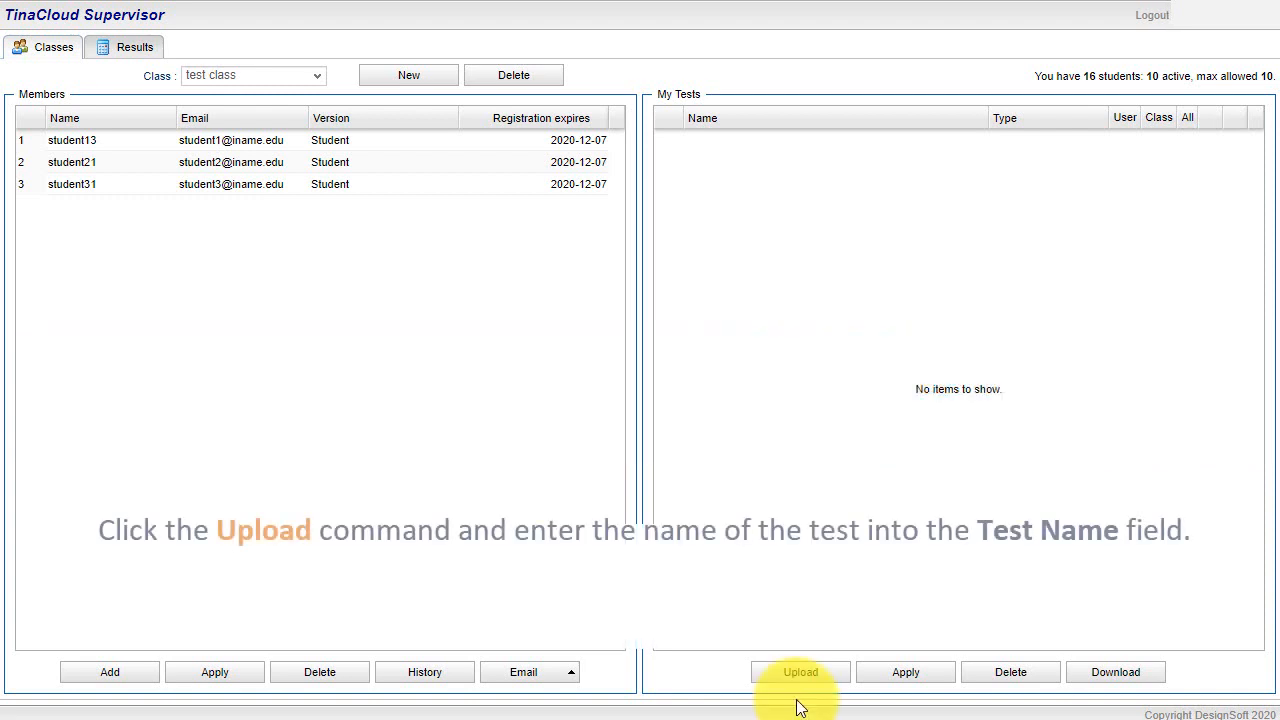
# Upload Short test.exar as a test named 'training'
pyautogui.click(800, 672)
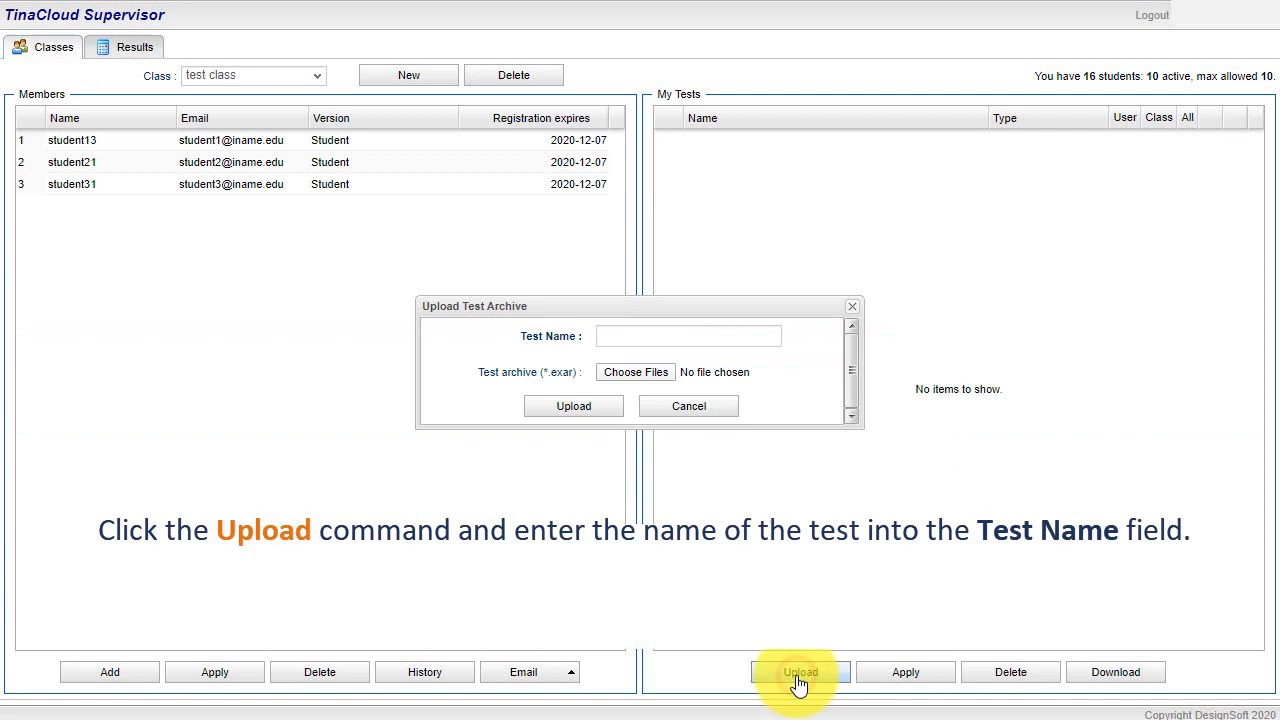
pyautogui.click(688, 336)
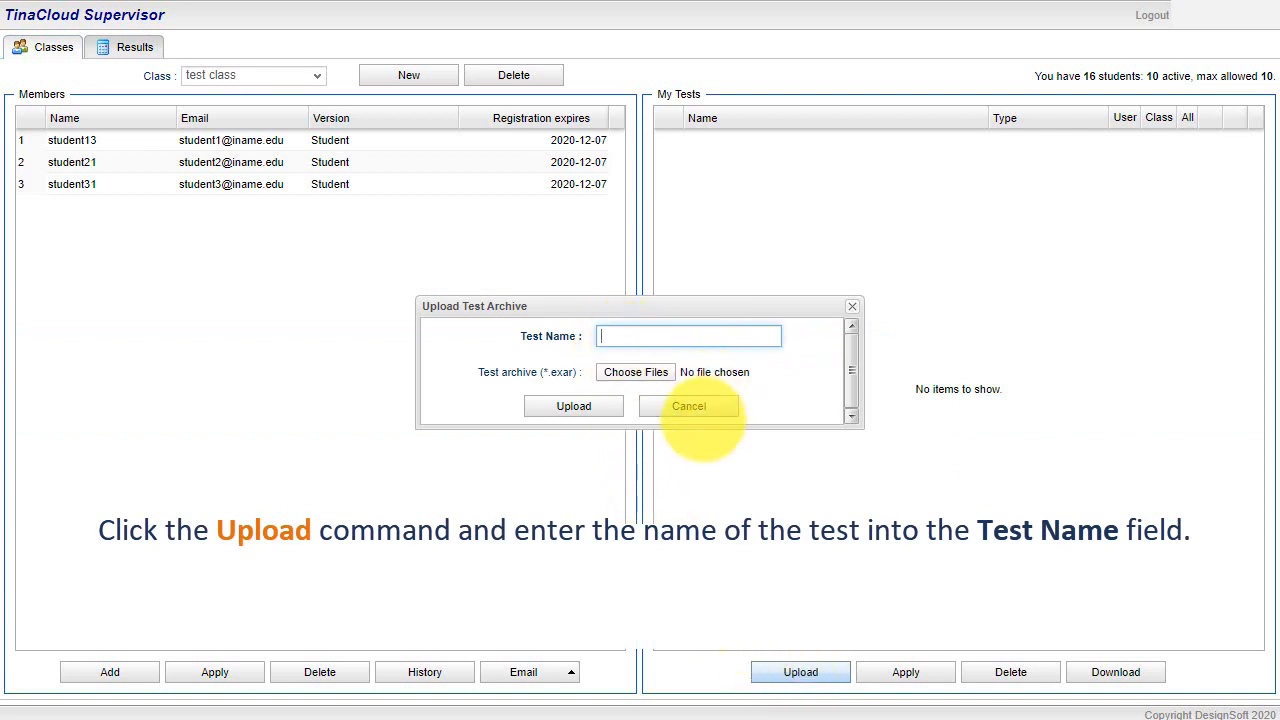
pyautogui.write('training')
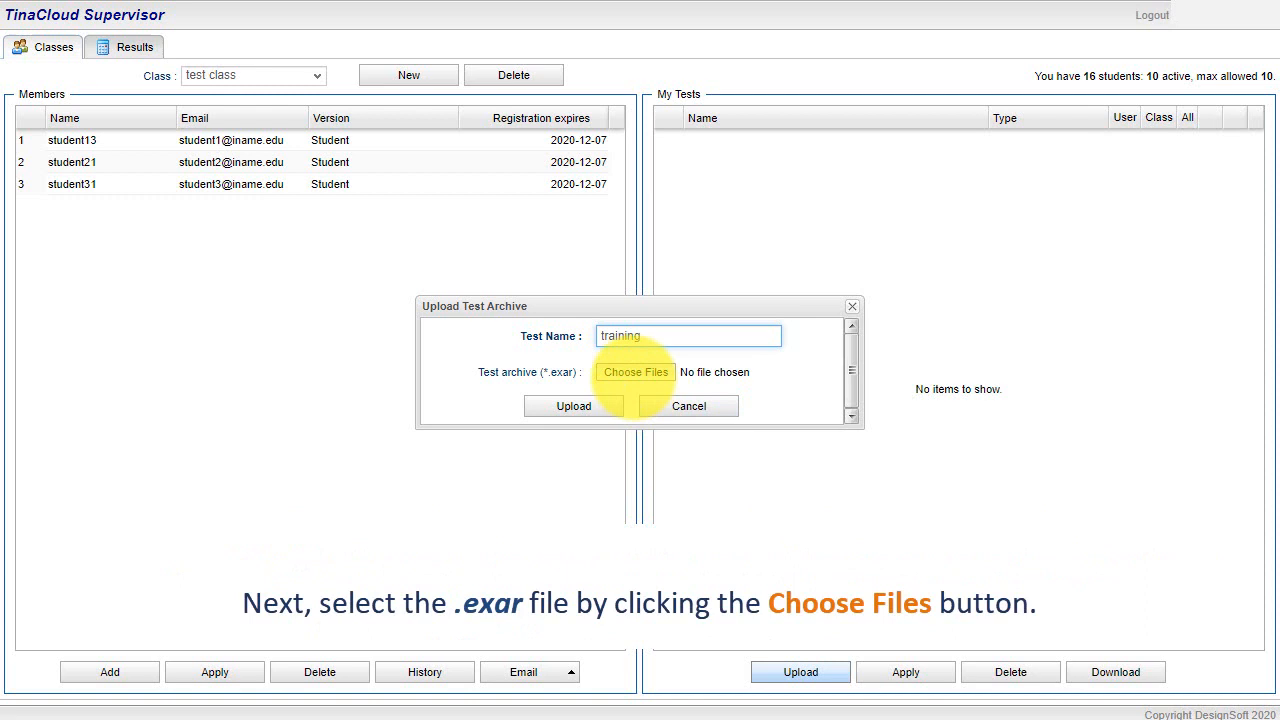
pyautogui.click(636, 372)
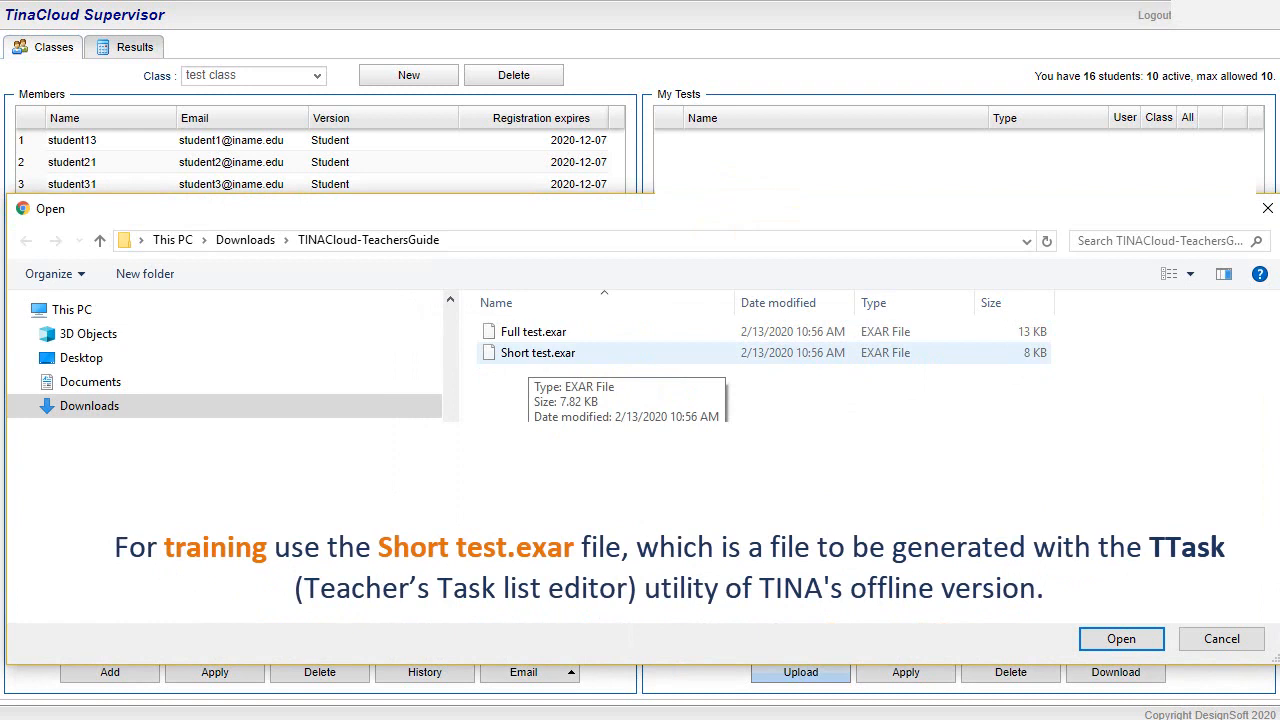
pyautogui.click(536, 352)
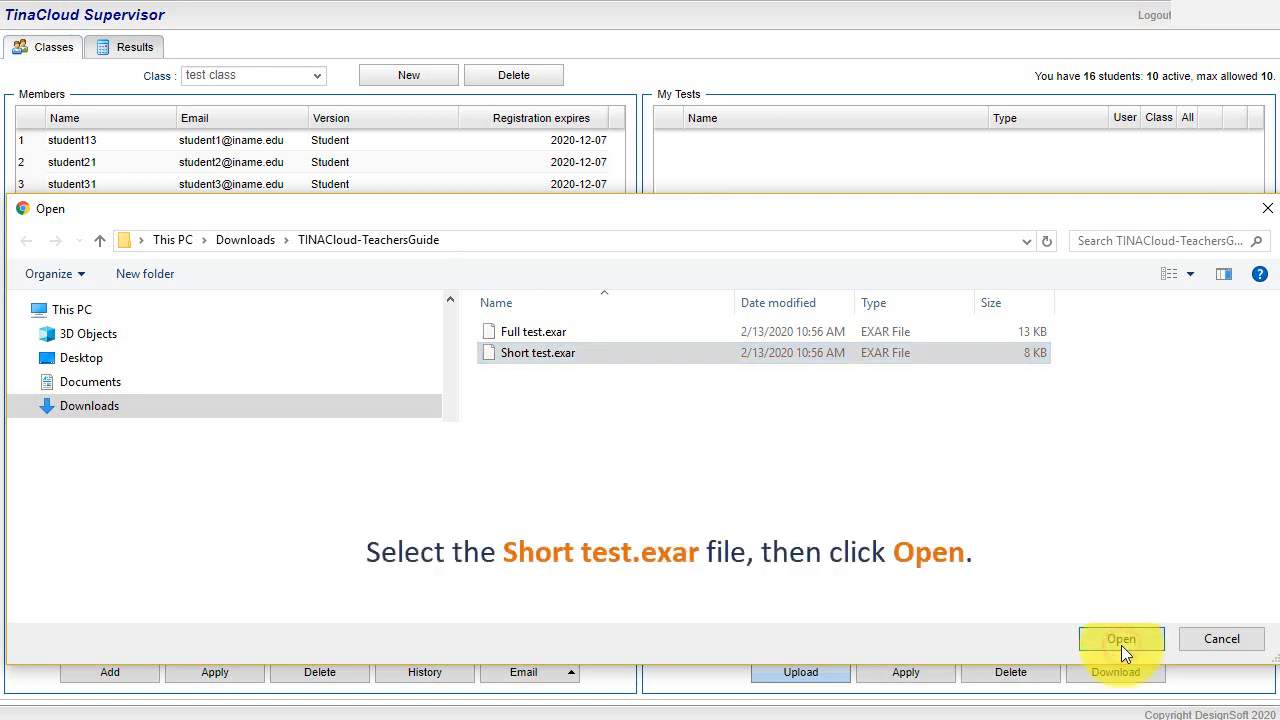
pyautogui.click(1120, 640)
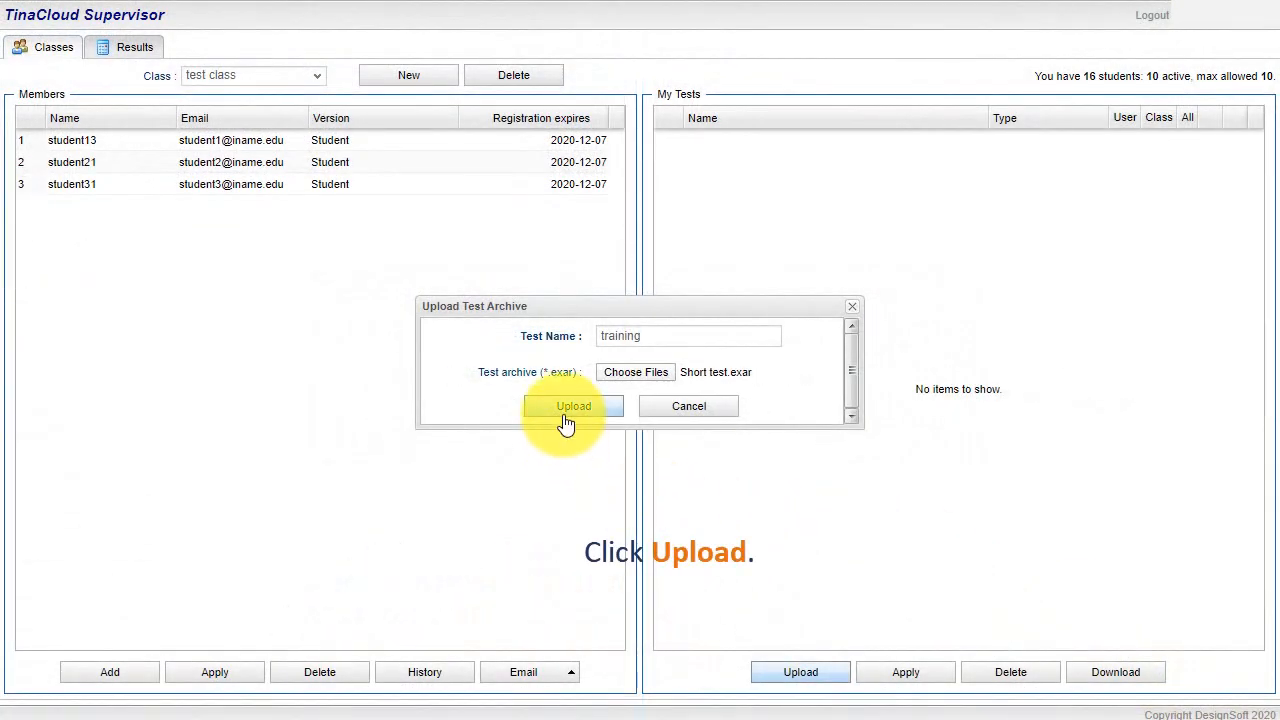
pyautogui.click(572, 406)
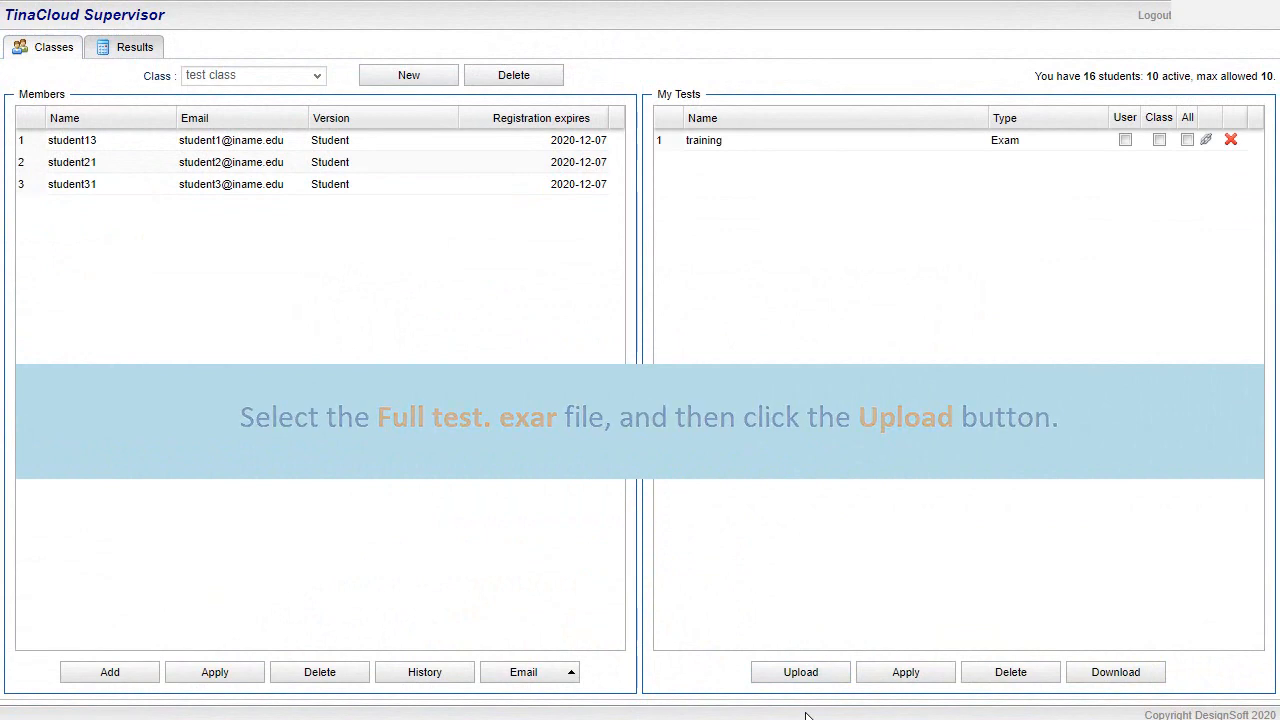
# Upload Full test.exar as a second test named 'exam'
pyautogui.click(800, 672)
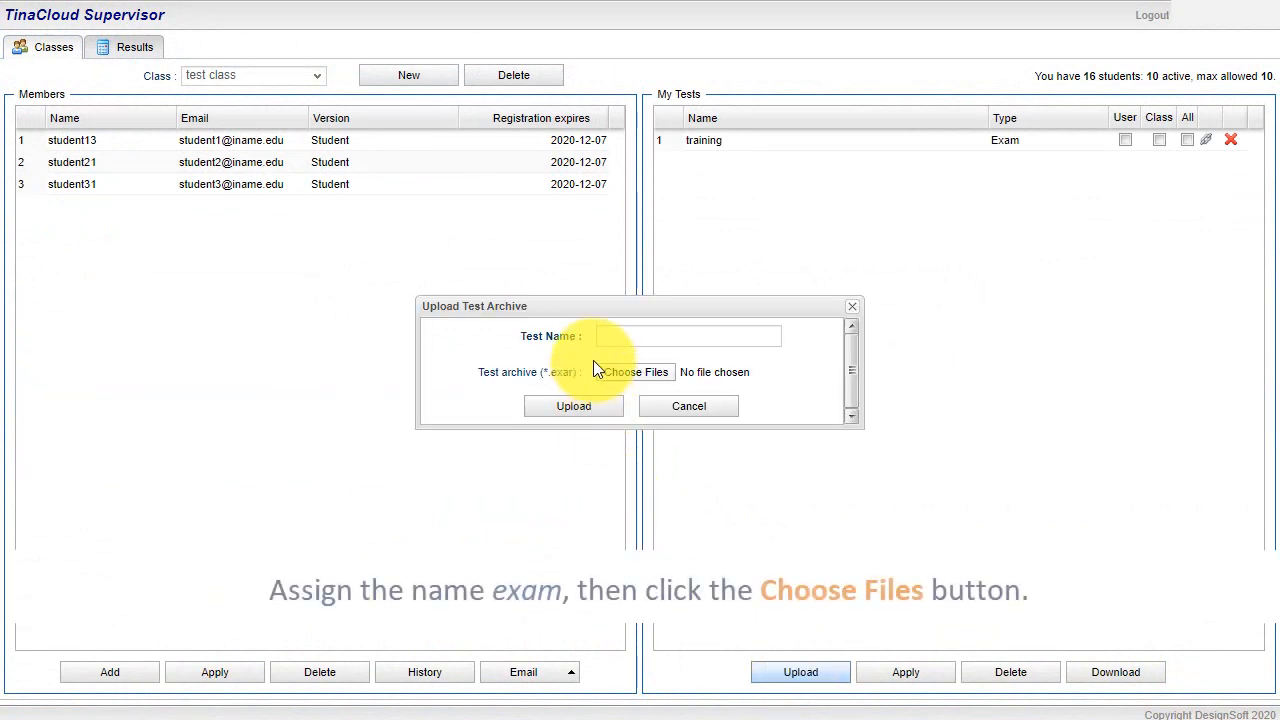
pyautogui.write('e')
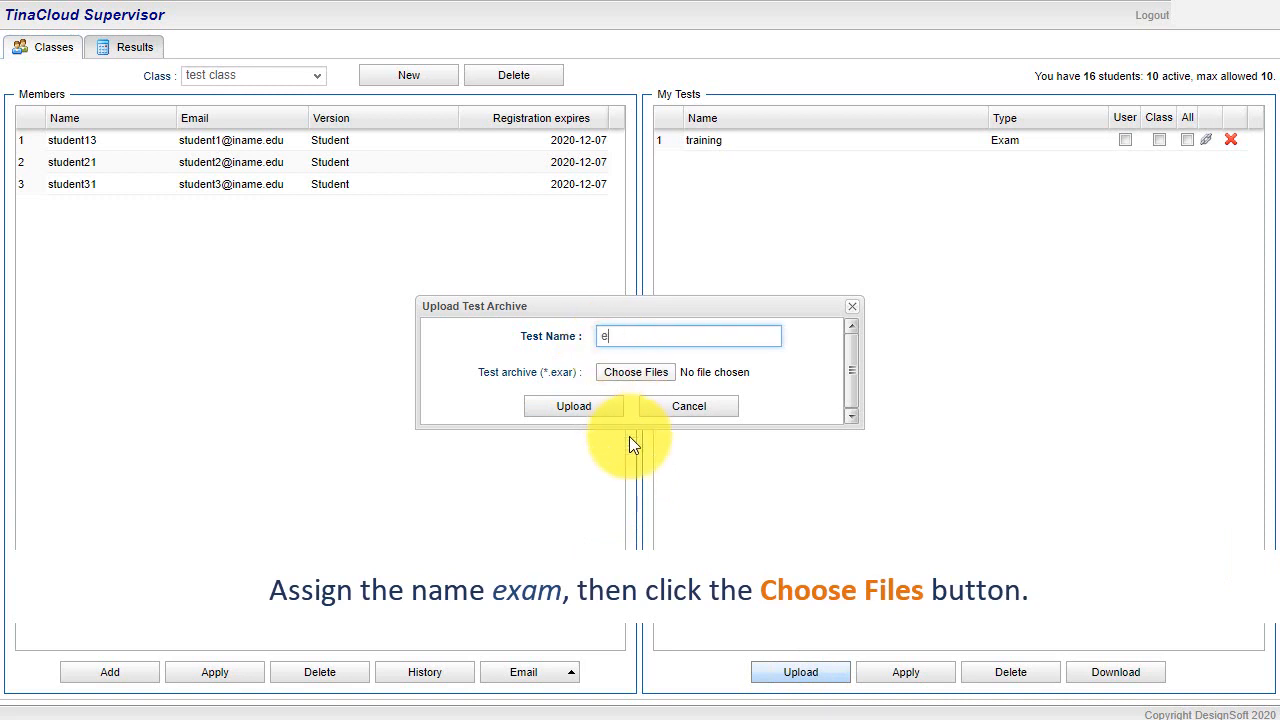
pyautogui.write('xam')
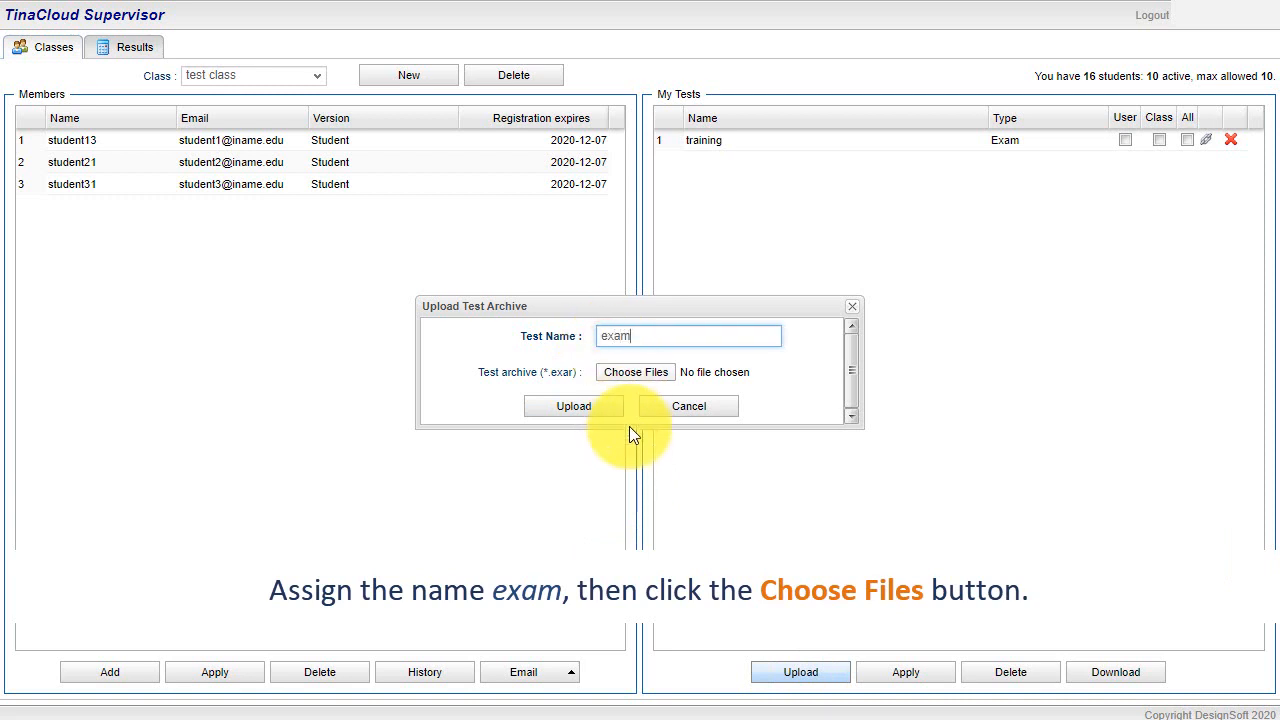
pyautogui.click(636, 372)
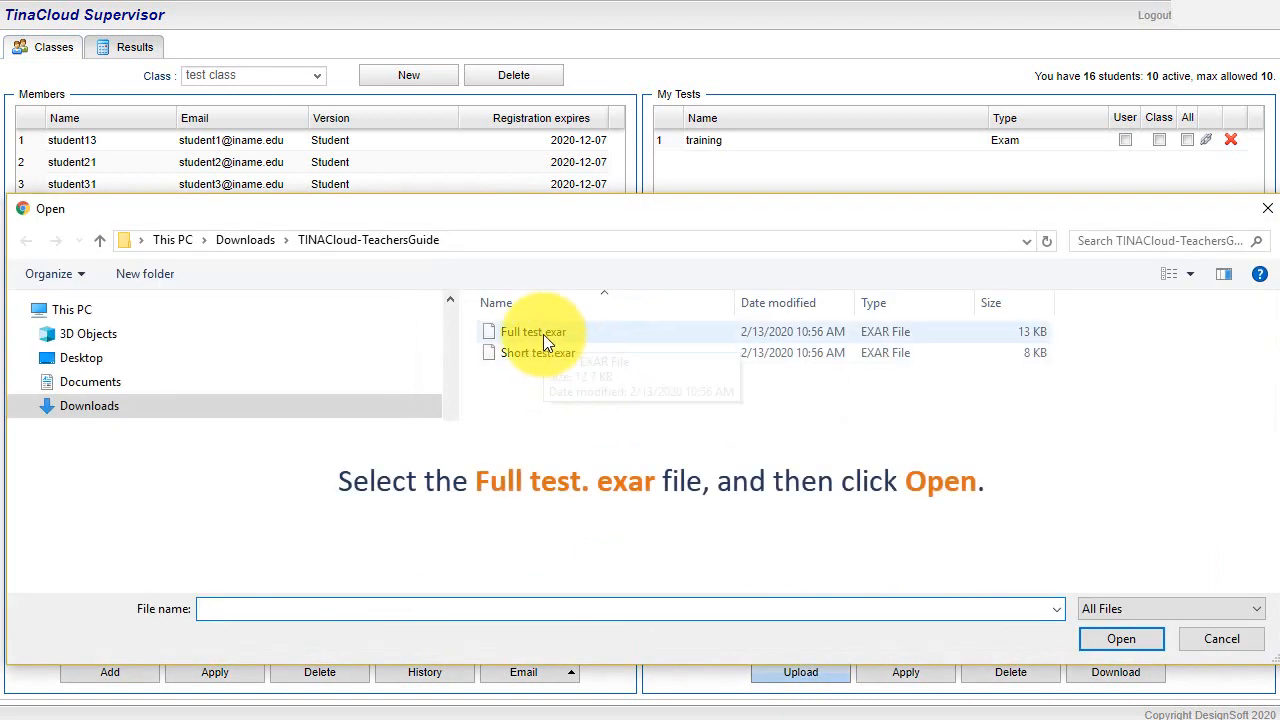
pyautogui.click(532, 332)
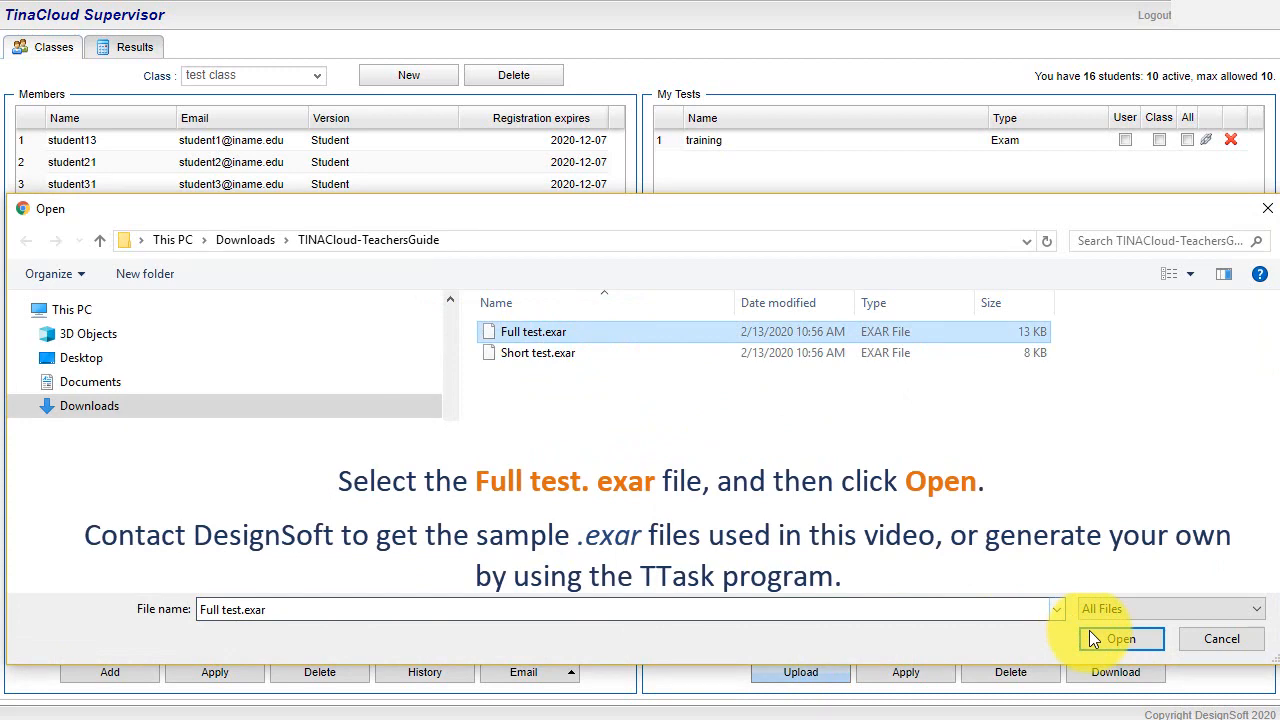
pyautogui.click(1120, 640)
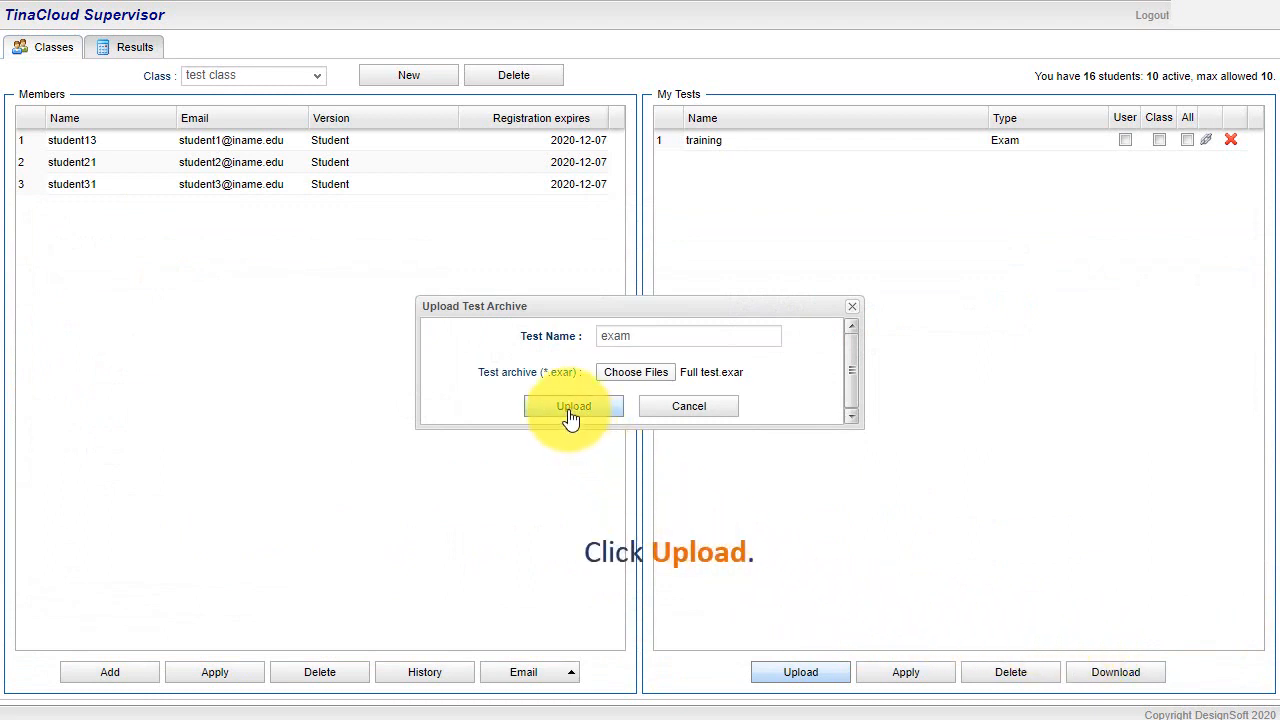
pyautogui.click(572, 406)
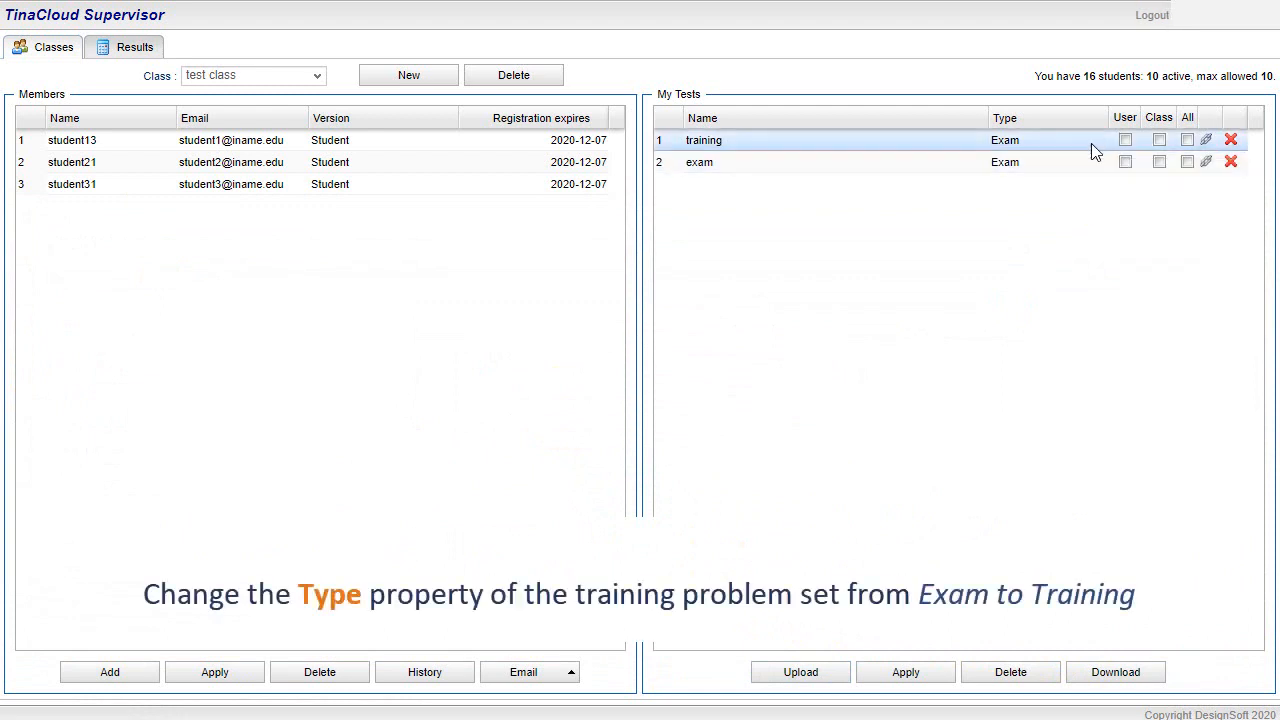
# Set training's type to Training, tick the Class box for training and exam, and apply
pyautogui.click(1096, 140)
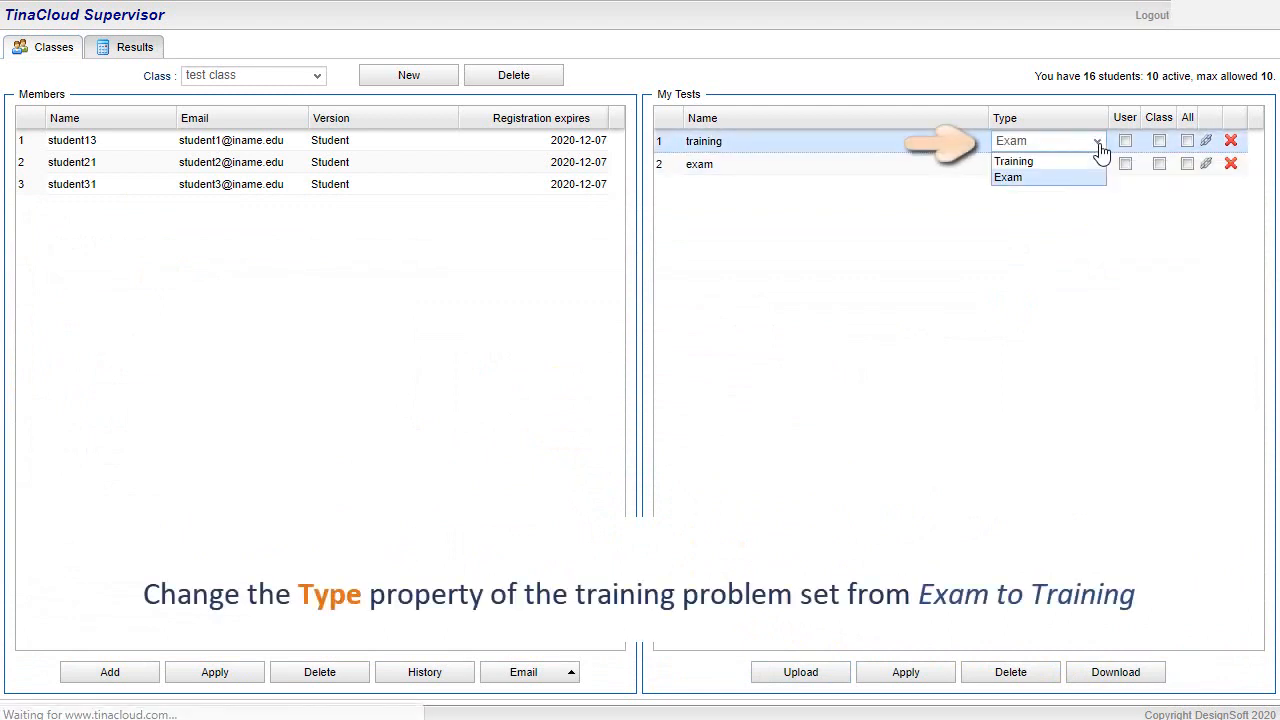
pyautogui.click(1012, 160)
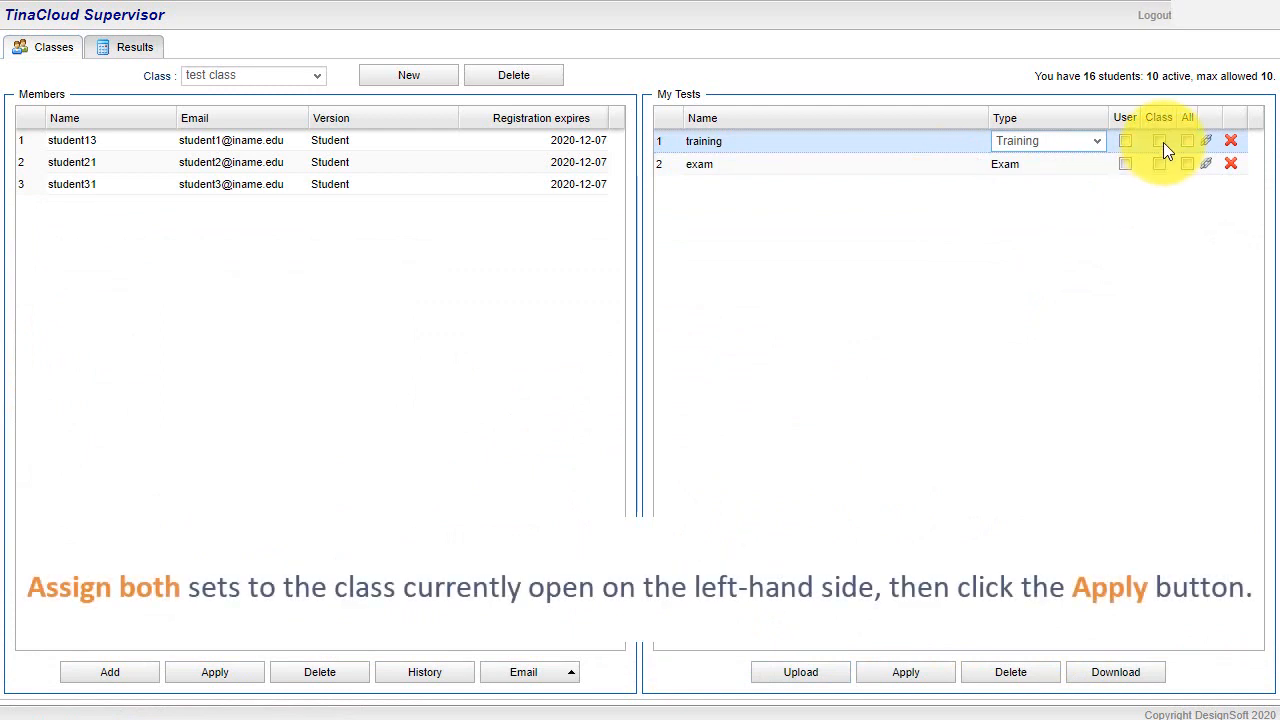
pyautogui.click(1160, 140)
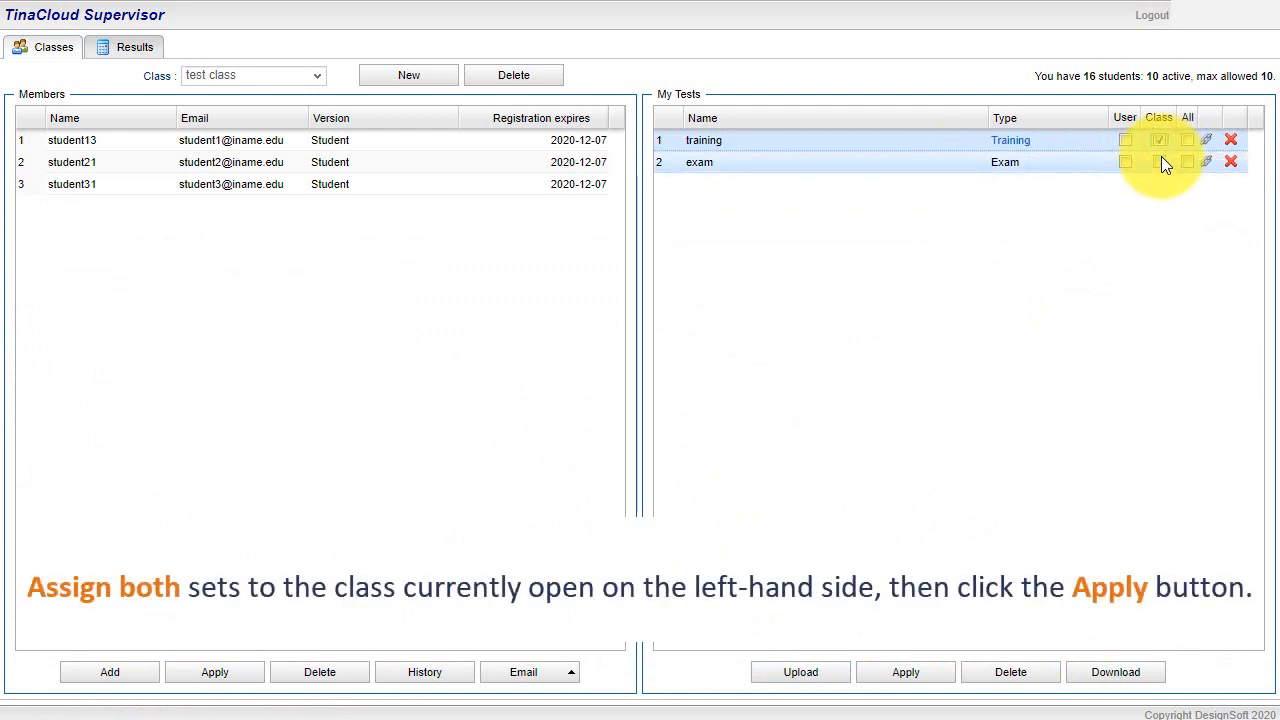
pyautogui.click(1160, 162)
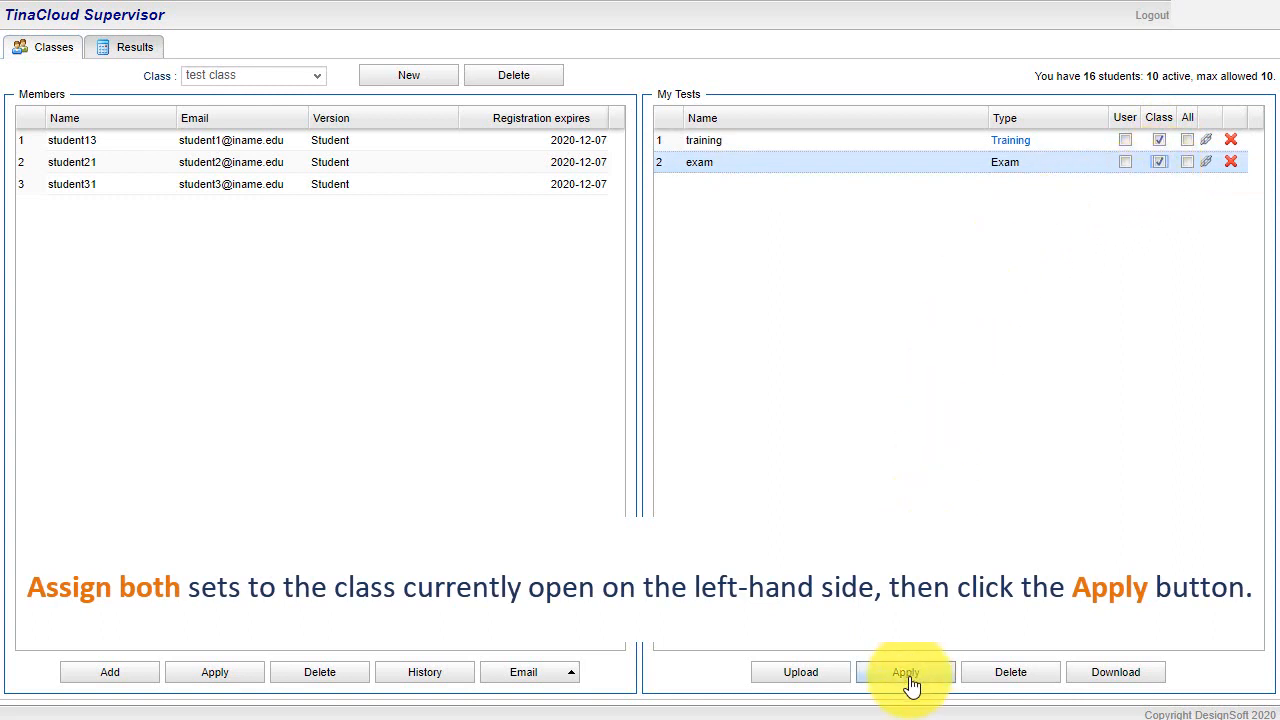
pyautogui.click(904, 672)
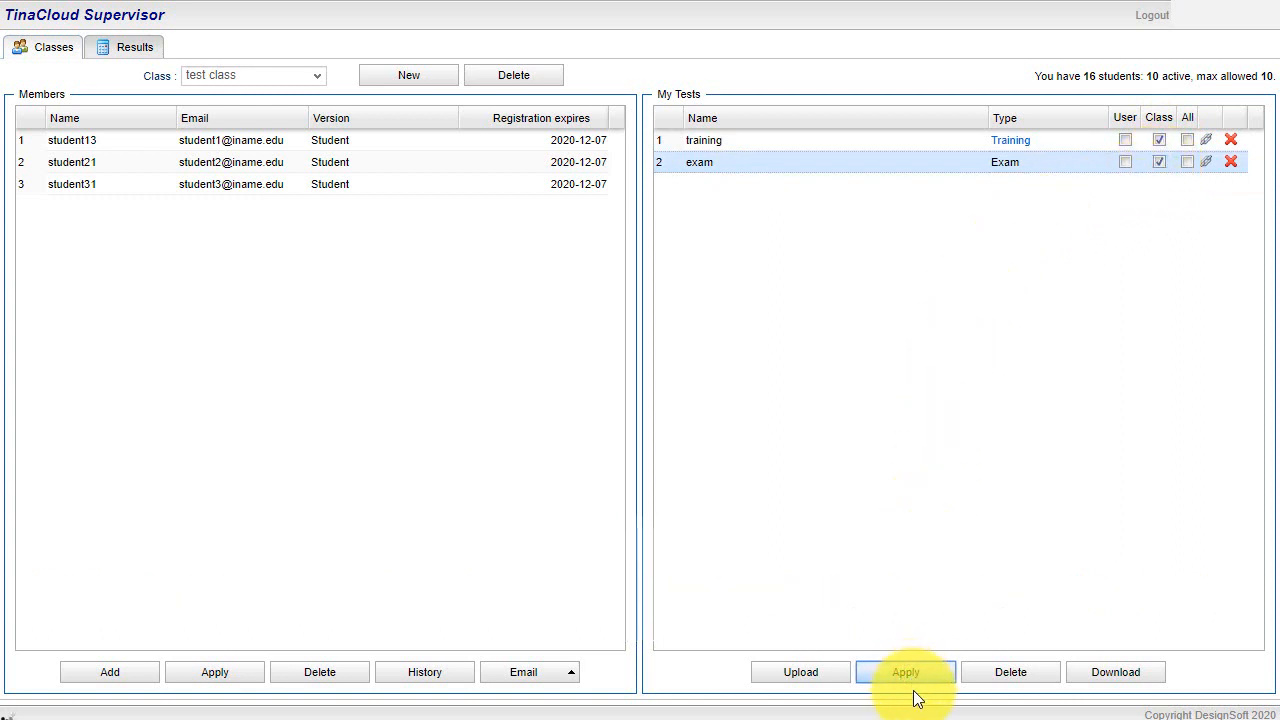
pyautogui.click(904, 672)
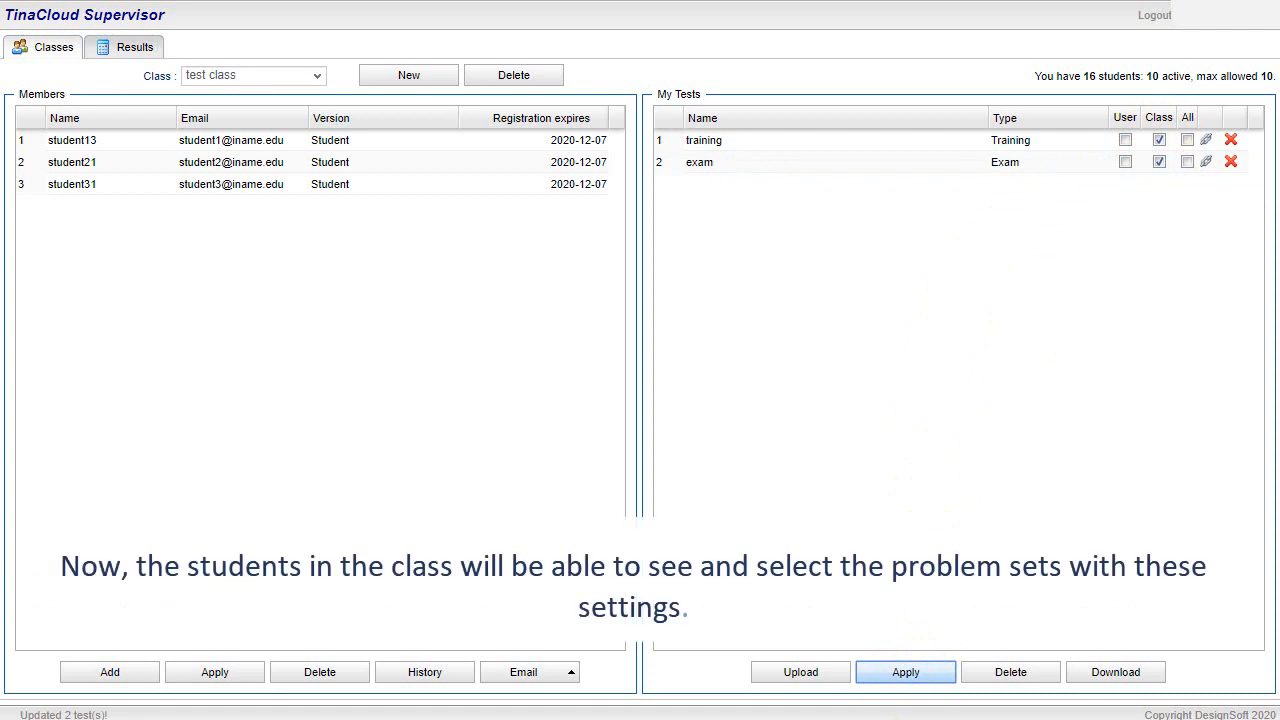